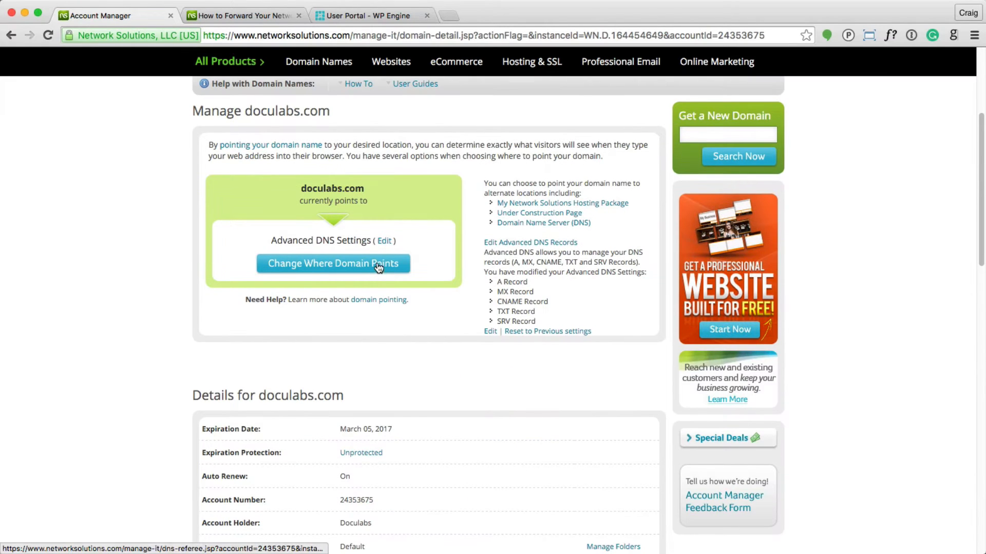
Open doculabs.com's Advanced DNS settings and scroll to the IP Address (A Records) table
click(333, 264)
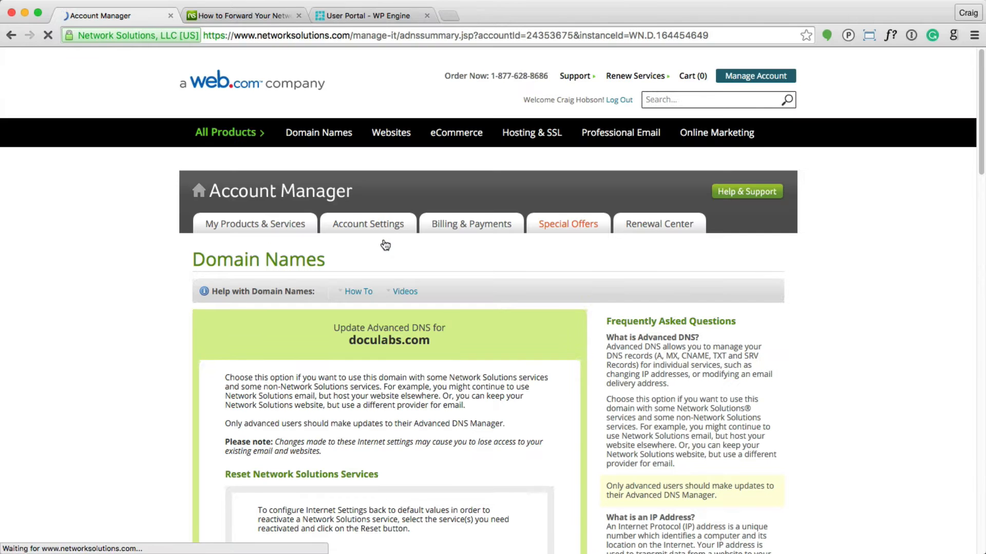
scroll(down, 3)
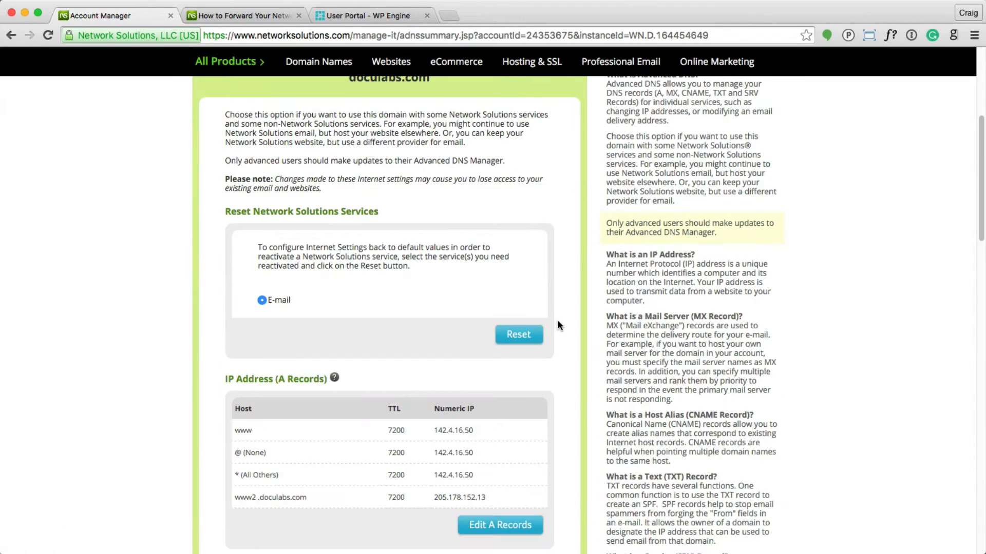
scroll(down, 3)
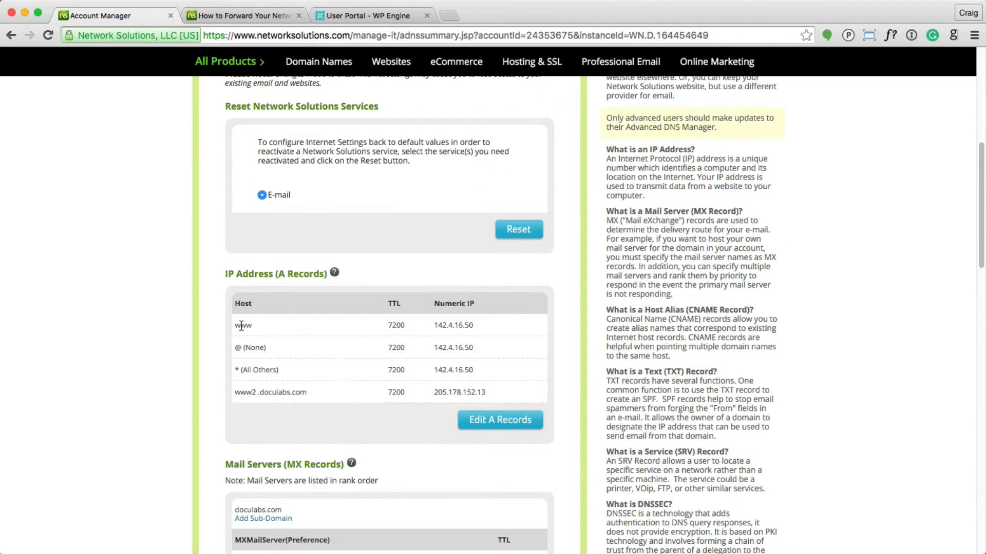
double_click(300, 274)
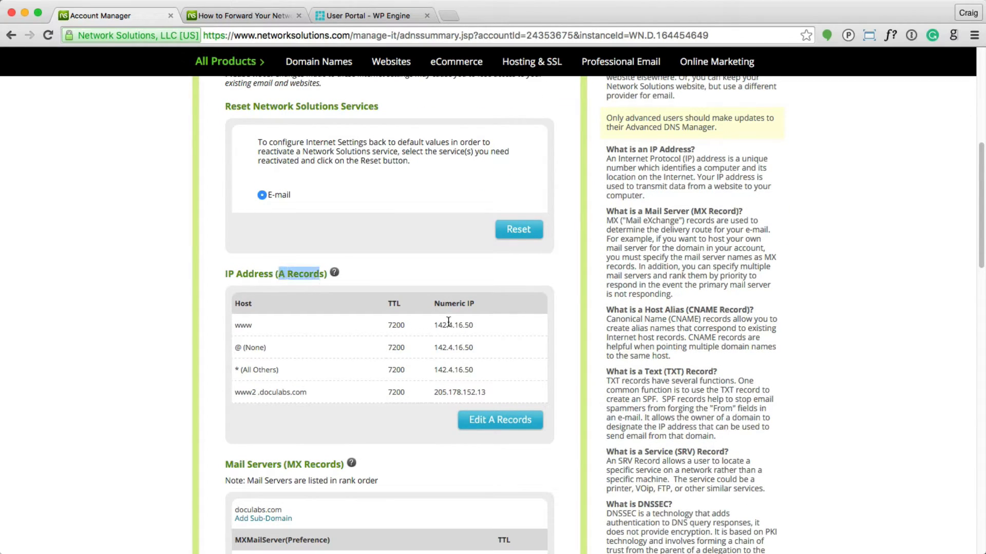
scroll(down, 3)
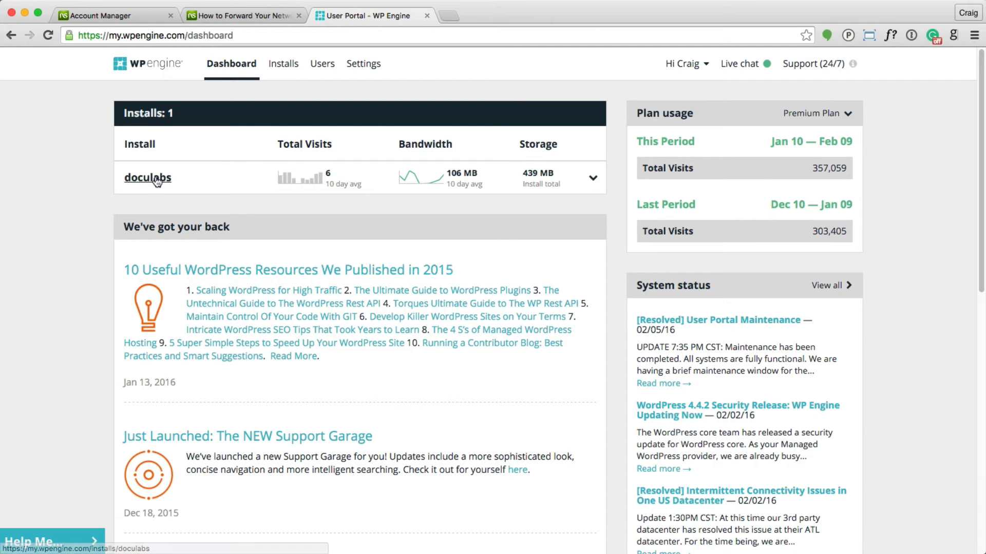
View the doculabs install Overview in WP Engine to note CNAME doculabs.wpengine.com
click(147, 178)
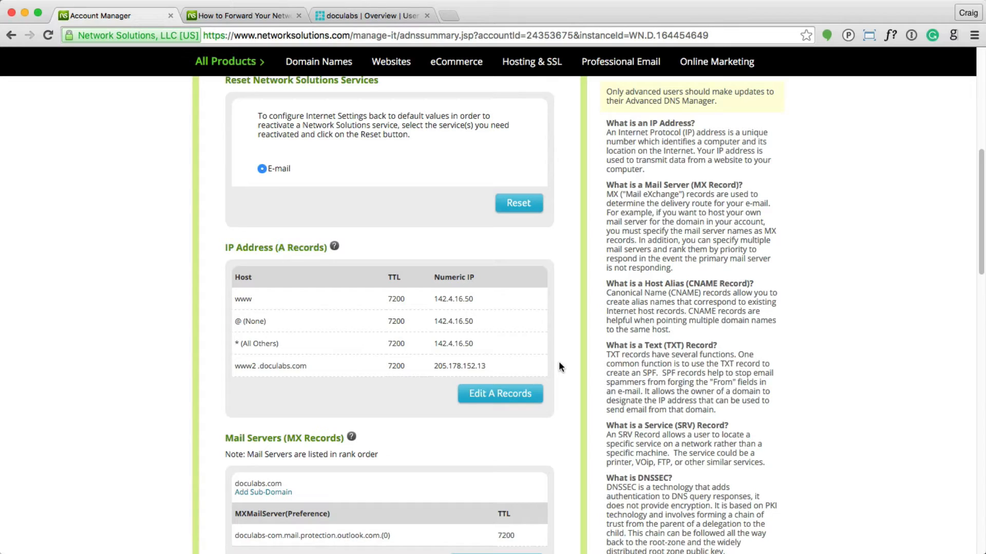
click(370, 15)
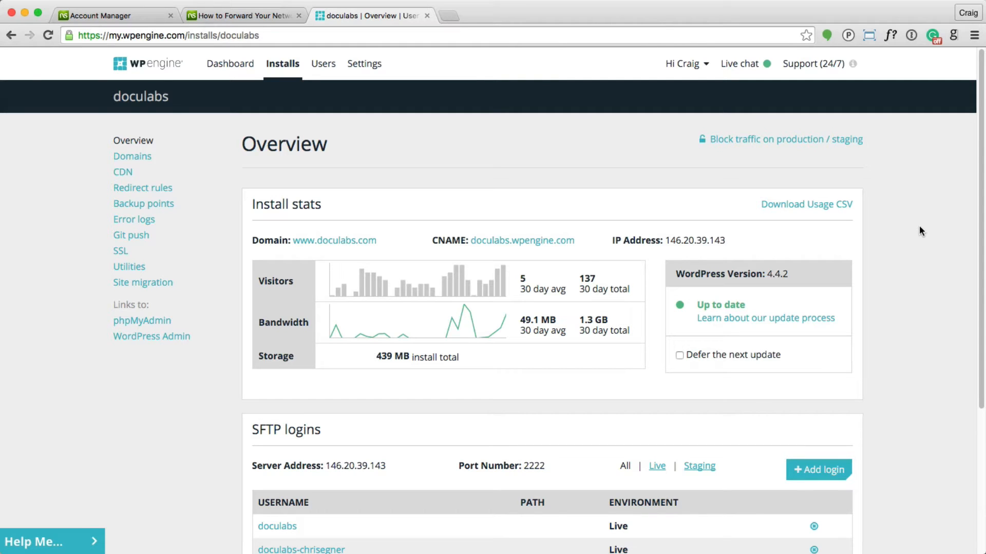
click(110, 15)
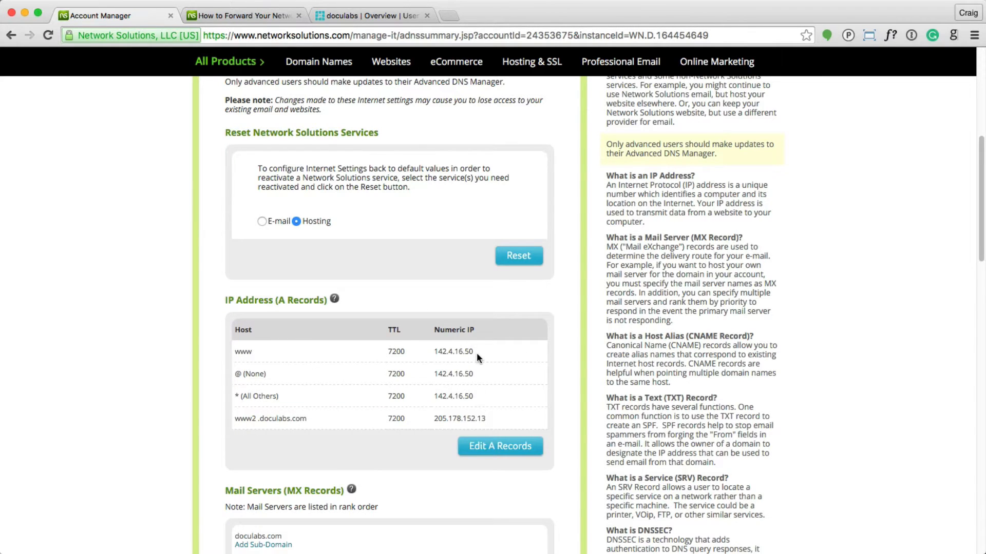
Scroll past the MX records to the Host Aliases (CNAME Records) section, including autodiscover
scroll(down, 3)
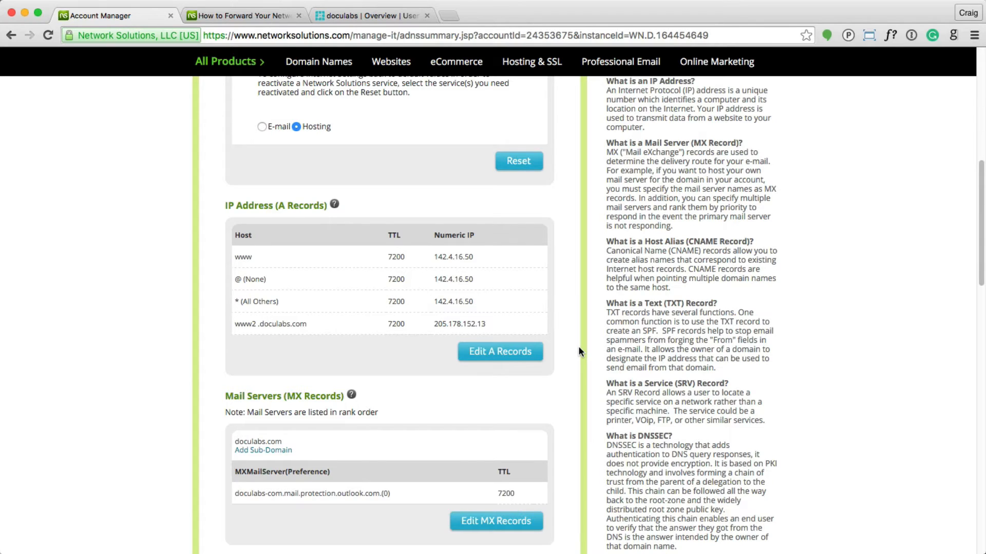
scroll(down, 3)
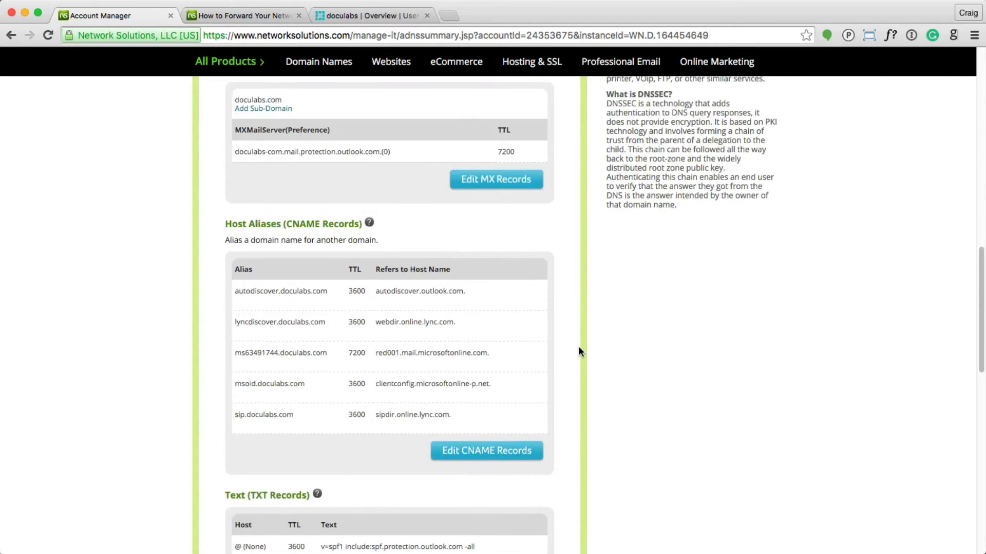
scroll(down, 3)
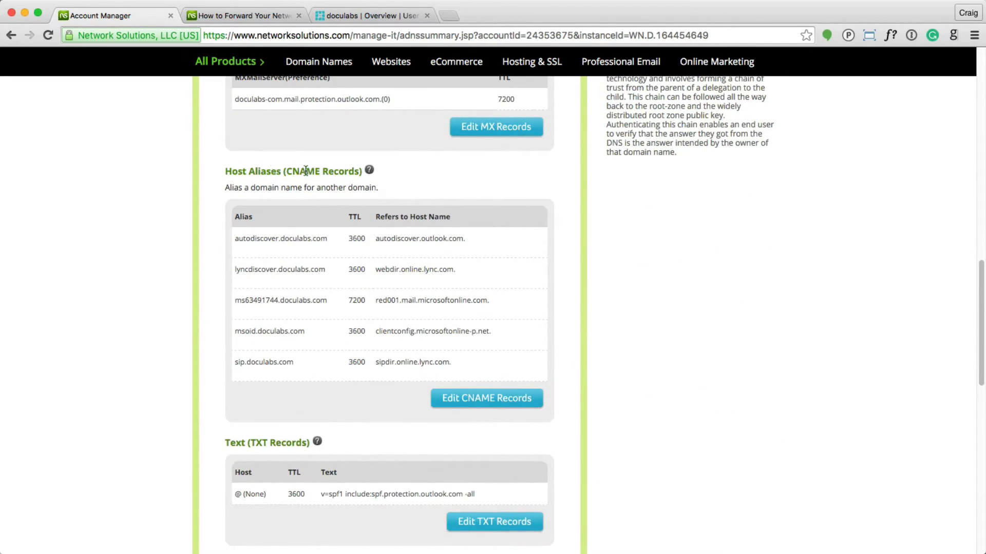
mouse_move(264, 330)
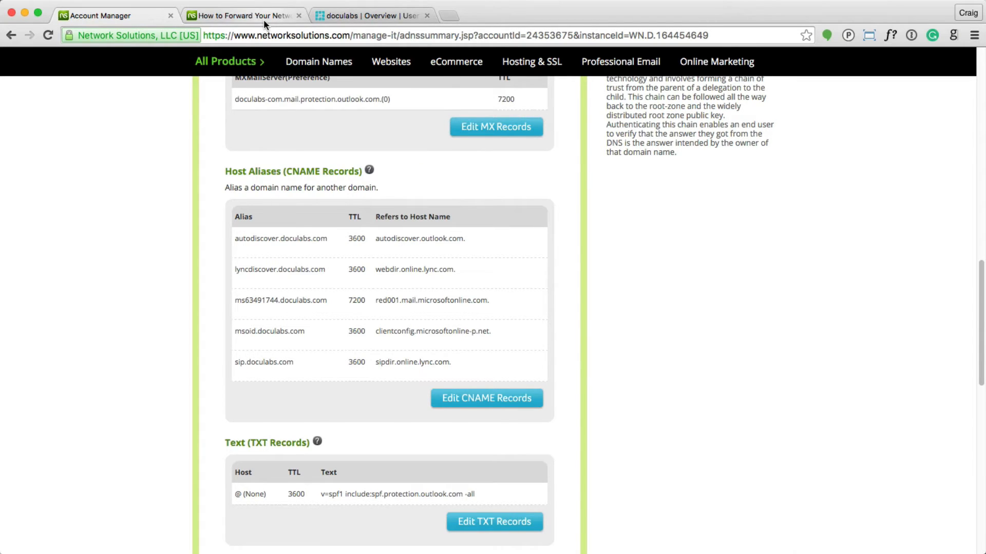
Select IP 205.178.189.129 in the forwarding article, then return to the A records form
click(241, 15)
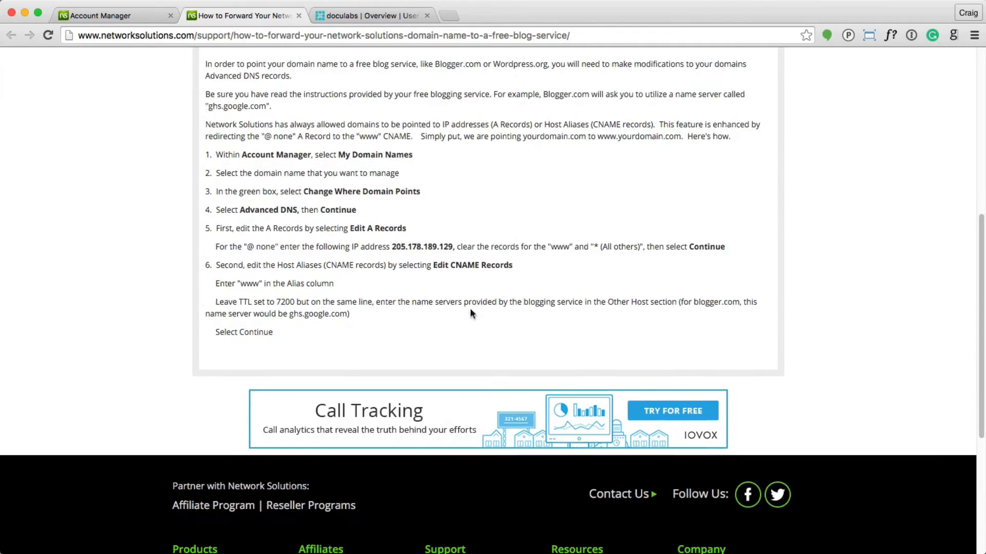
mouse_move(423, 262)
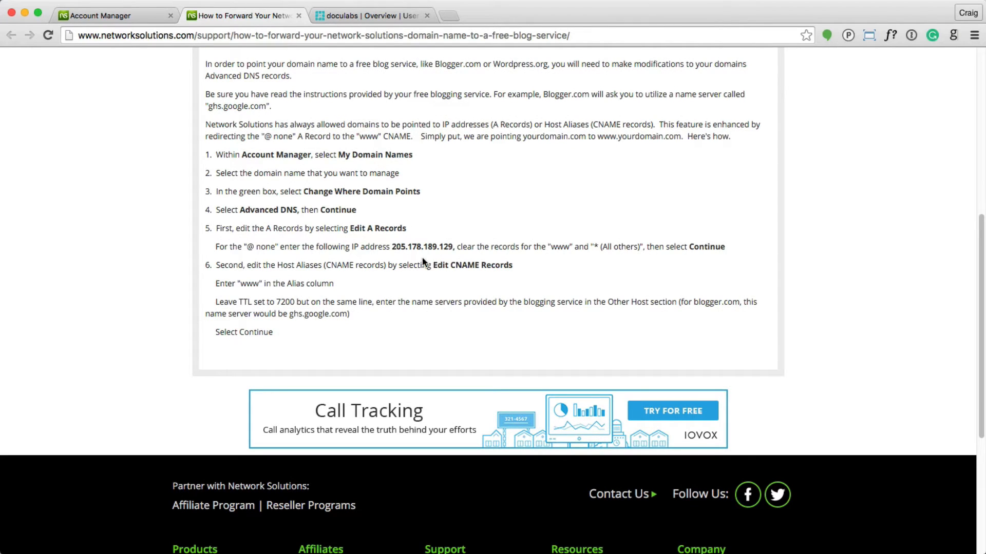
mouse_move(339, 173)
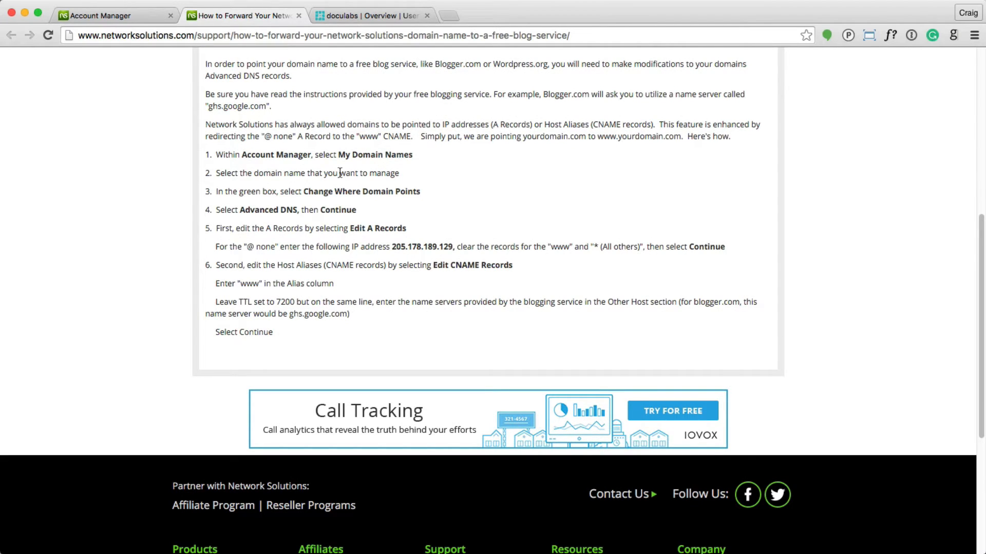
drag(263, 191, 342, 191)
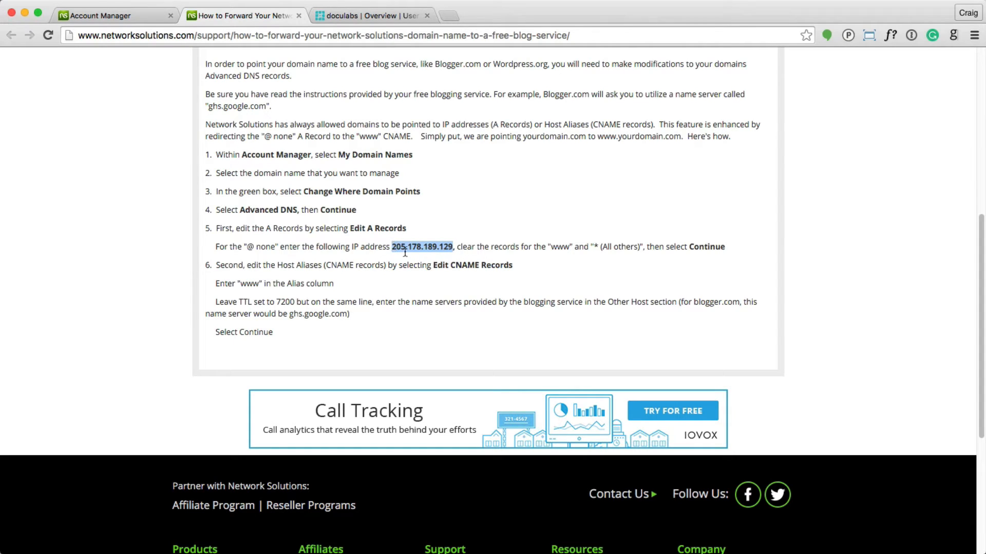
click(94, 15)
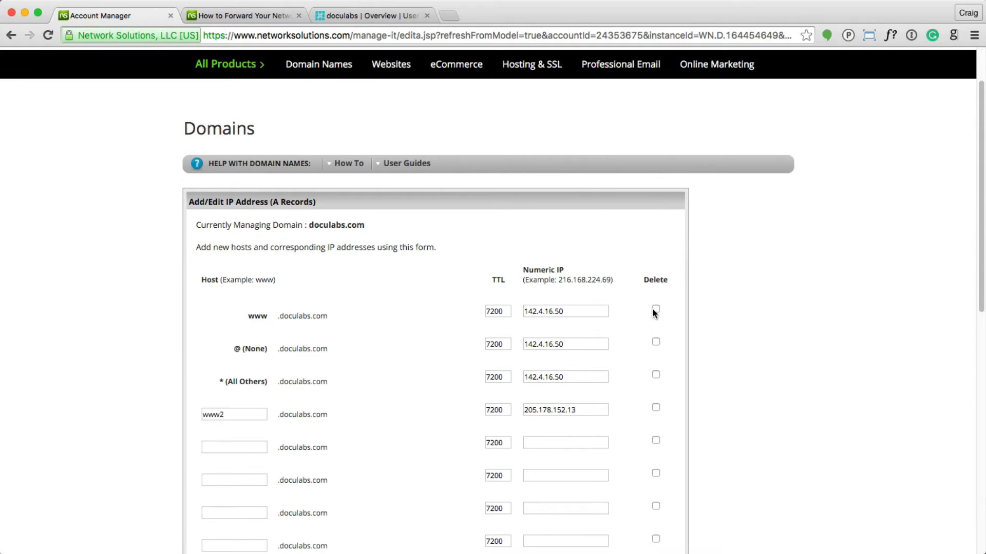
Mark www and * A records for deletion and set @ to 205.178.189.129
click(656, 309)
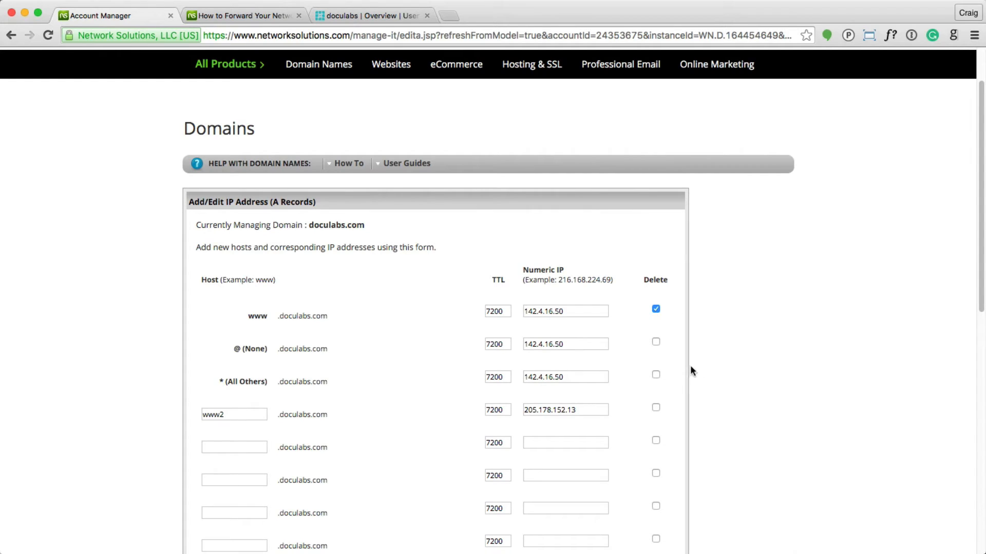
click(655, 374)
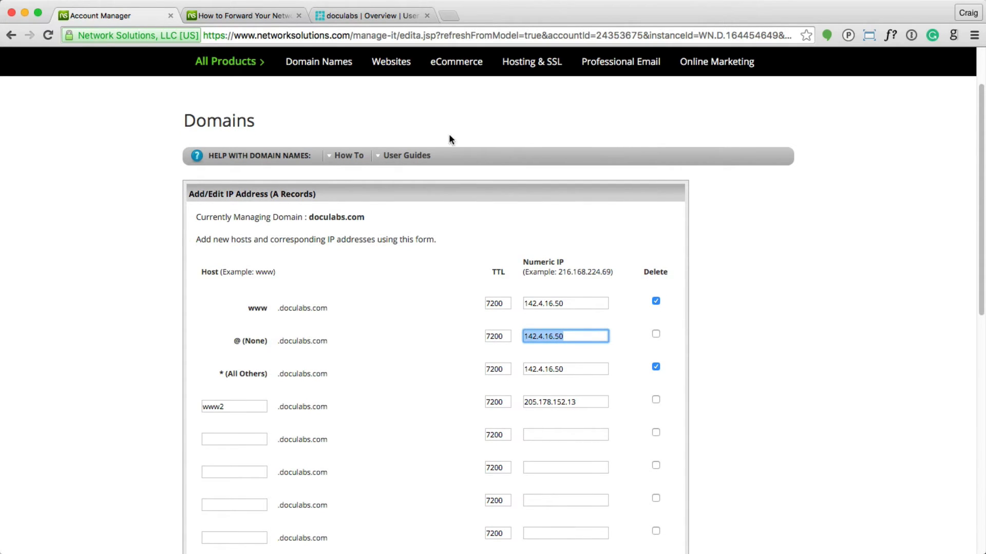
click(242, 15)
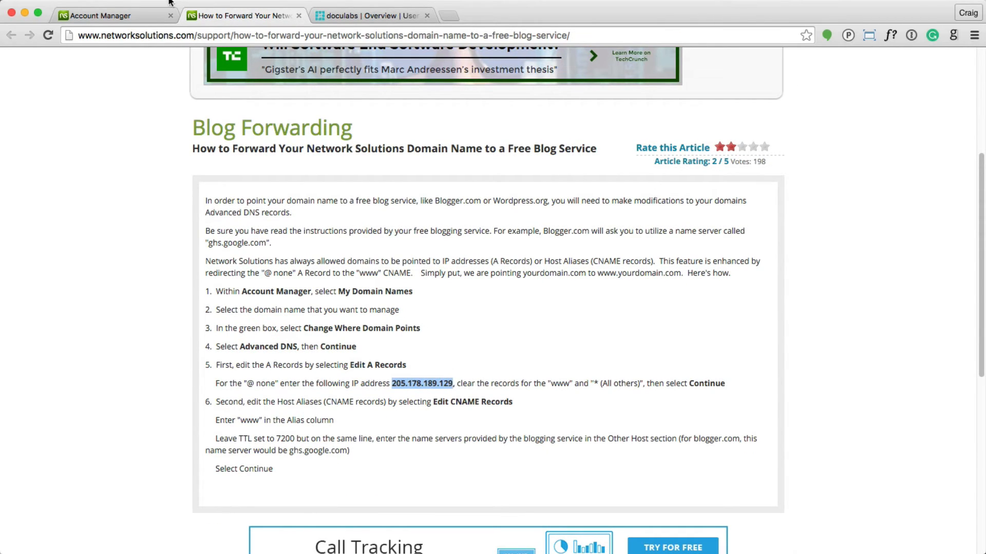
click(94, 15)
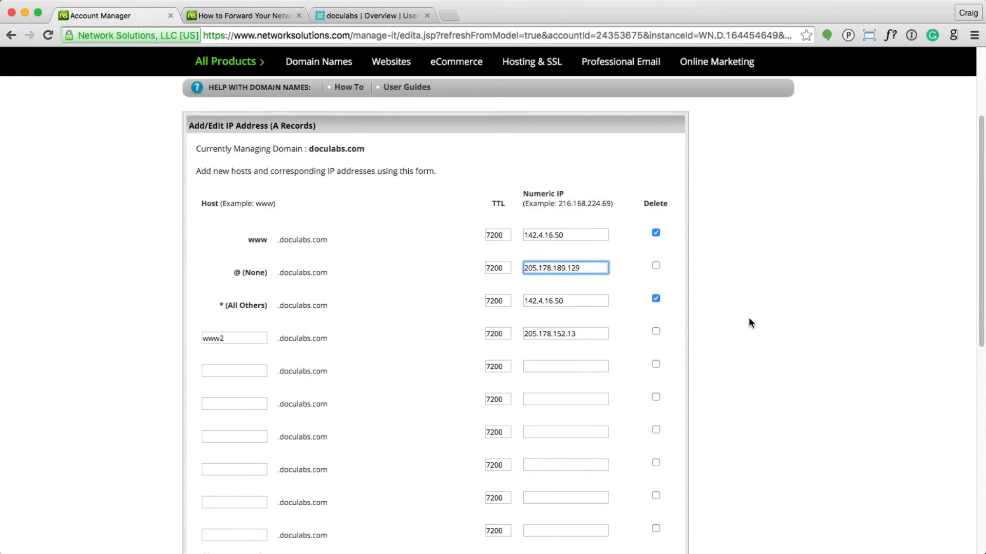
scroll(down, 3)
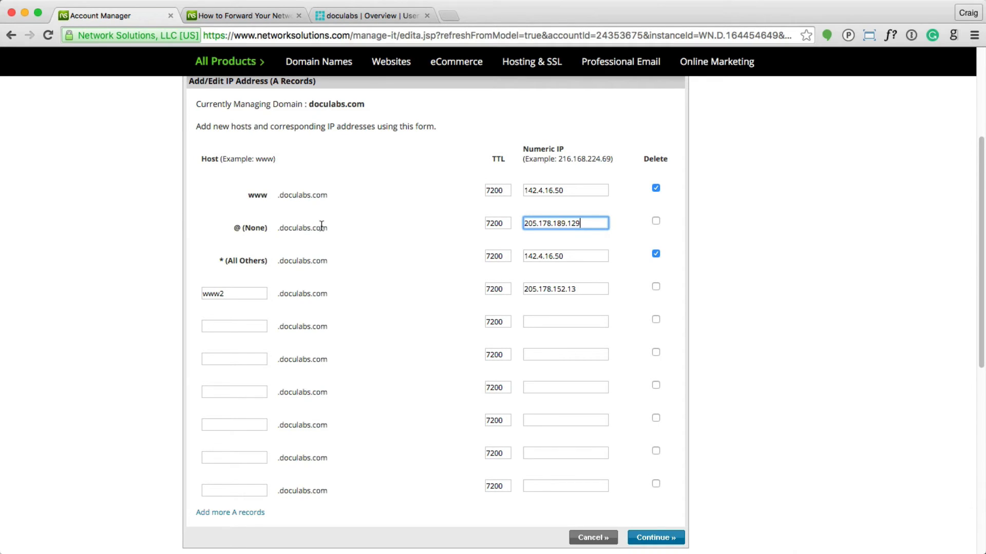
mouse_move(325, 199)
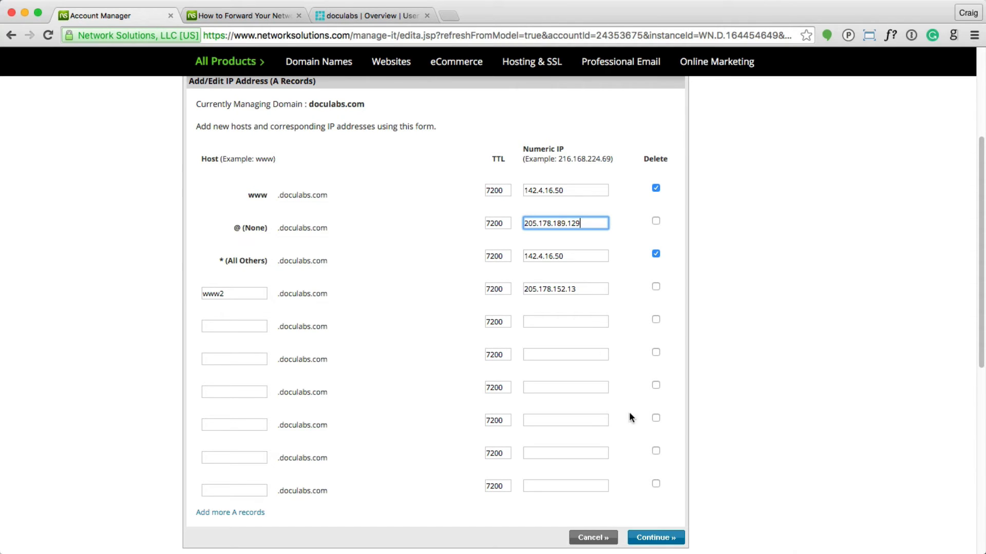
Continue to the confirmation list and save the doculabs.com A record changes
click(655, 537)
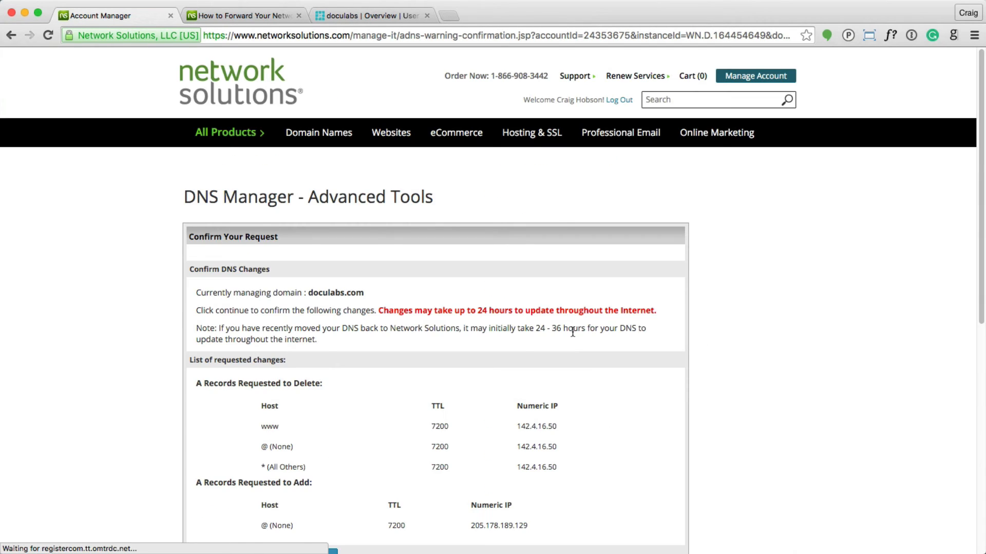
scroll(down, 3)
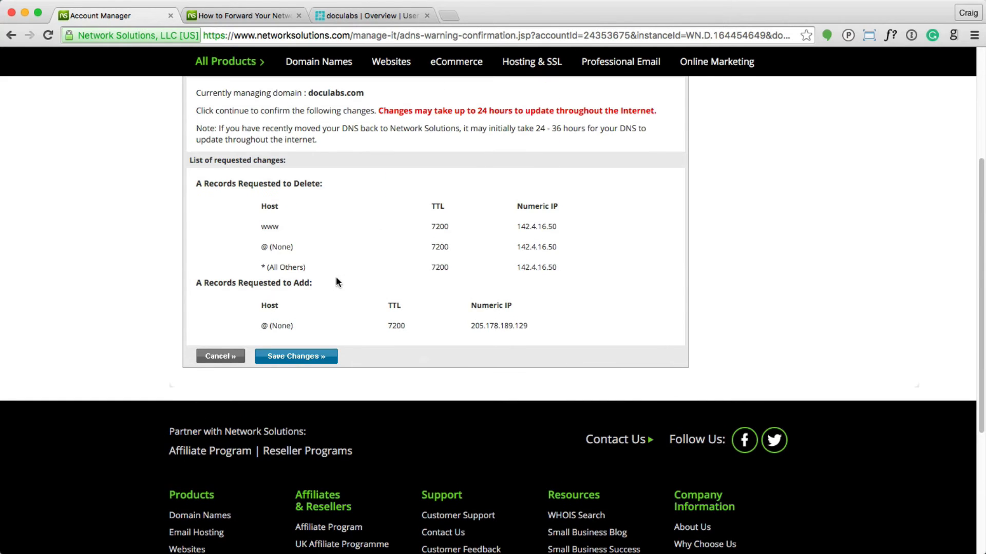
click(295, 356)
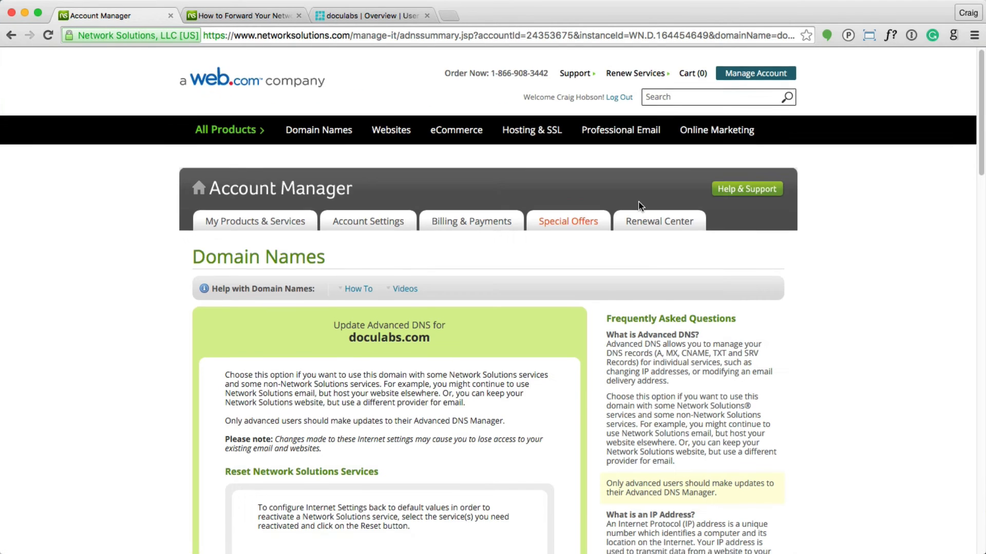
scroll(down, 3)
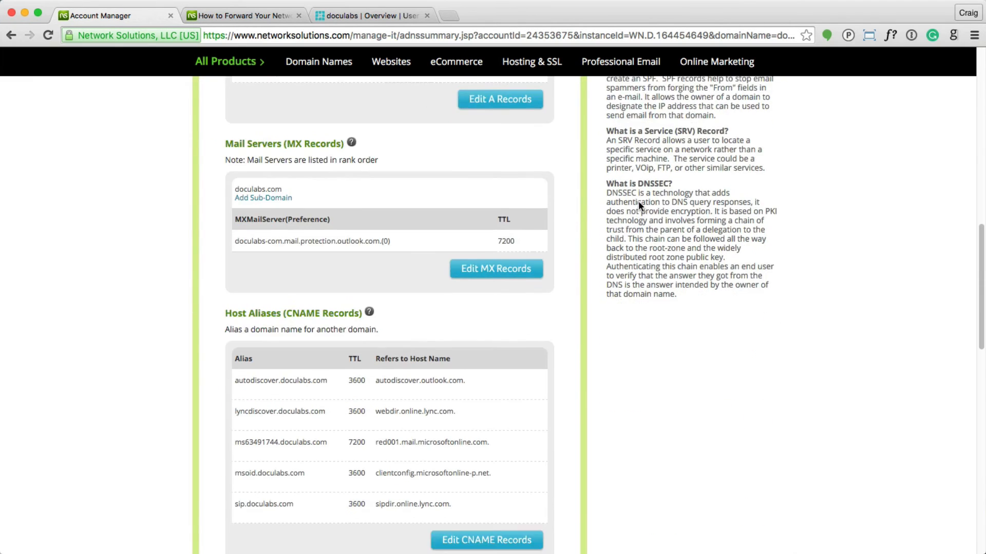
Open the CNAME records editor, checking the support article's alias instructions
click(486, 540)
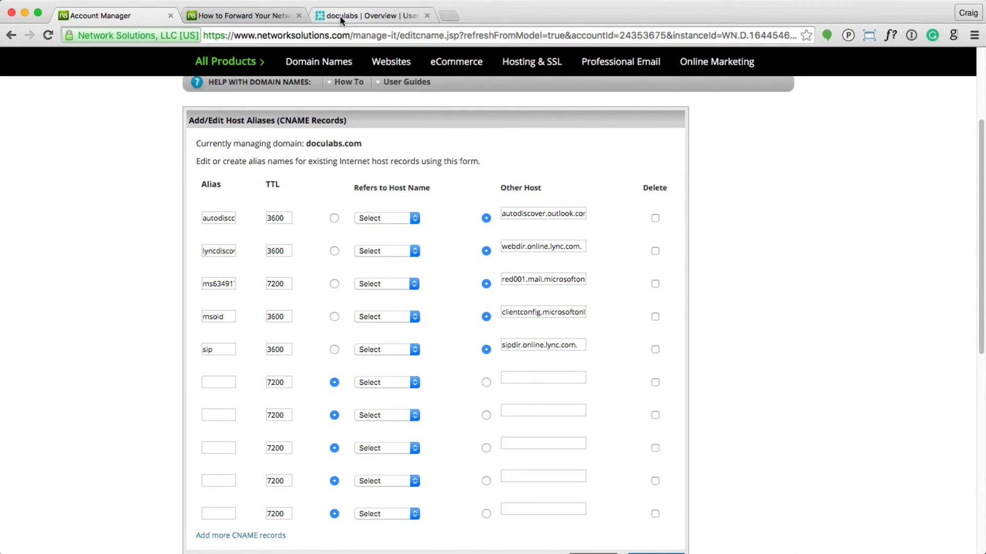
click(244, 15)
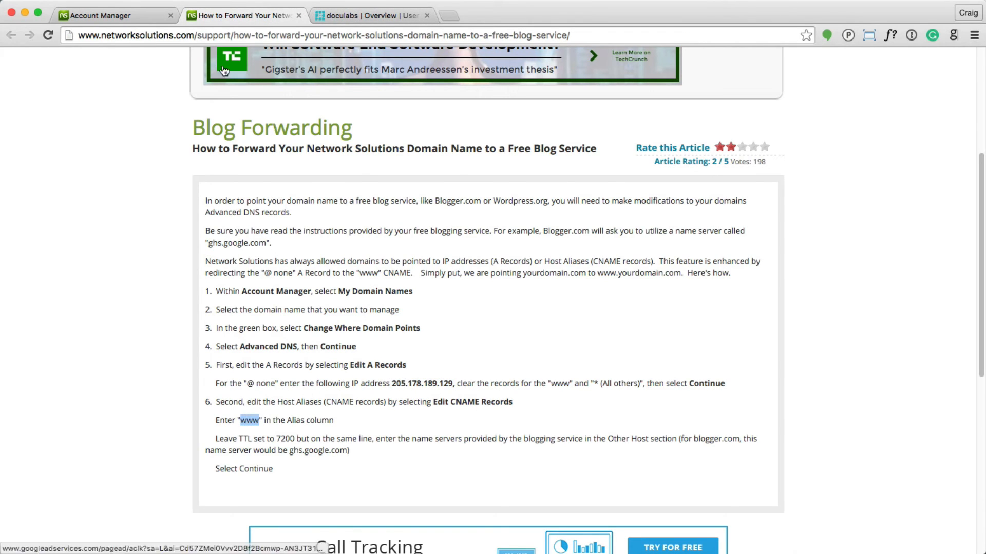
click(104, 14)
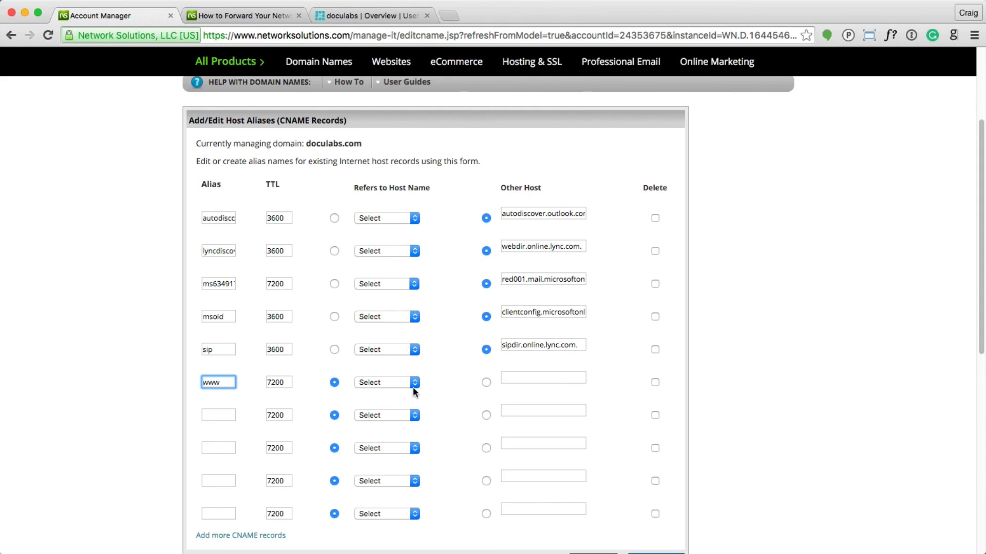
Point the www alias to Other Host doculabs.wpengine.com and save the change
click(485, 382)
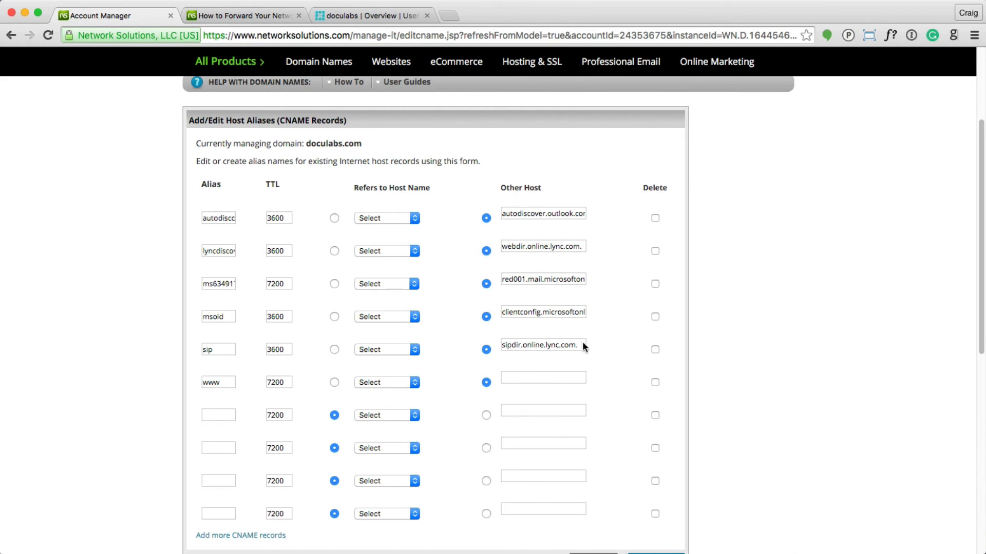
click(371, 14)
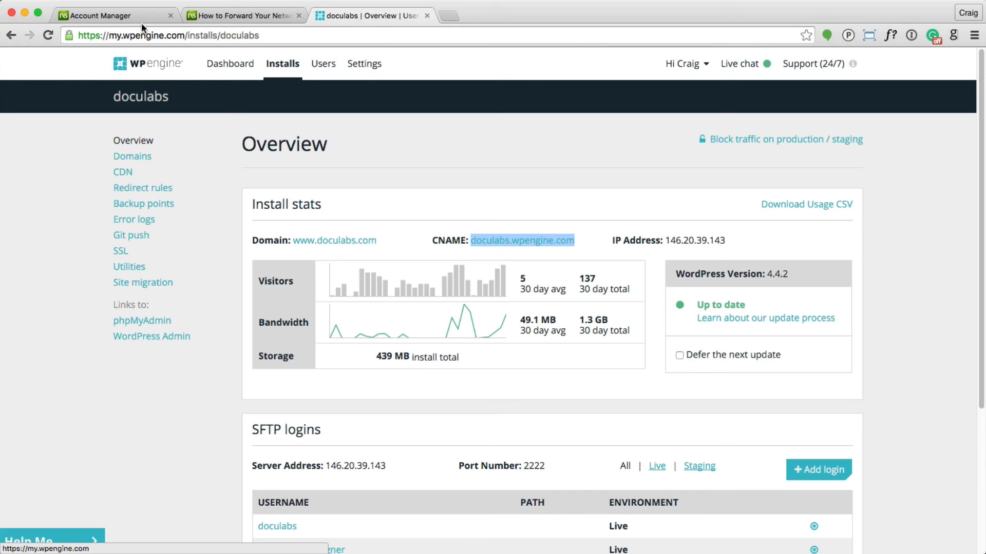
click(95, 15)
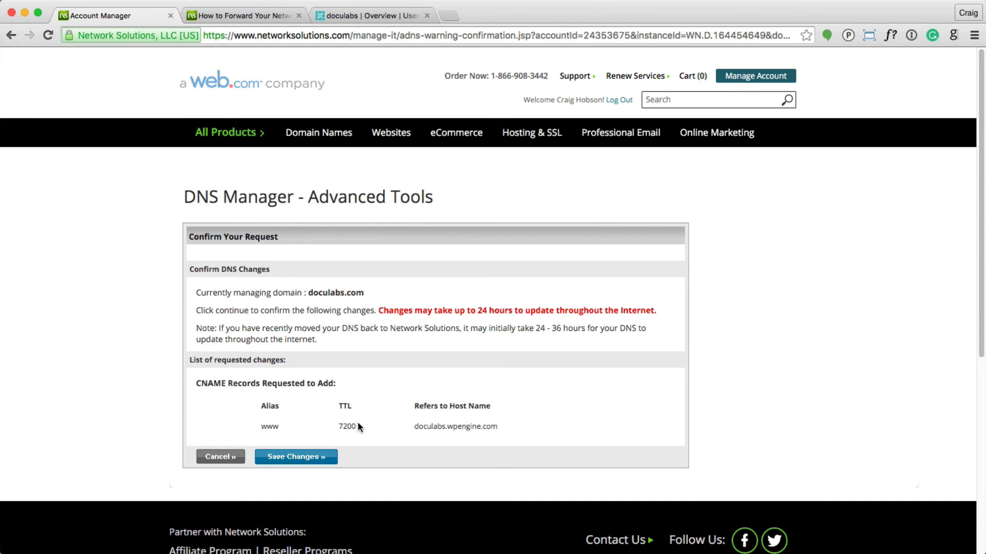
click(296, 457)
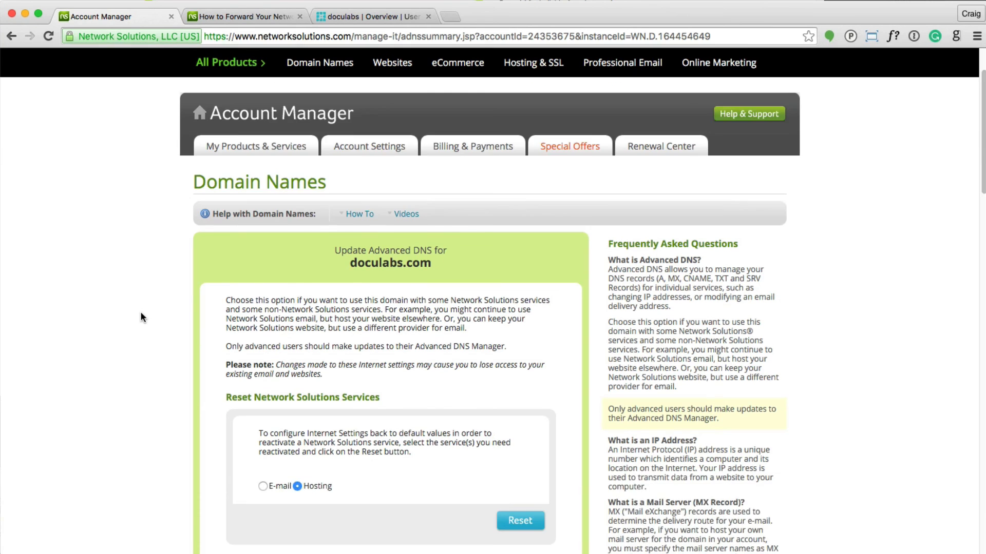
scroll(down, 3)
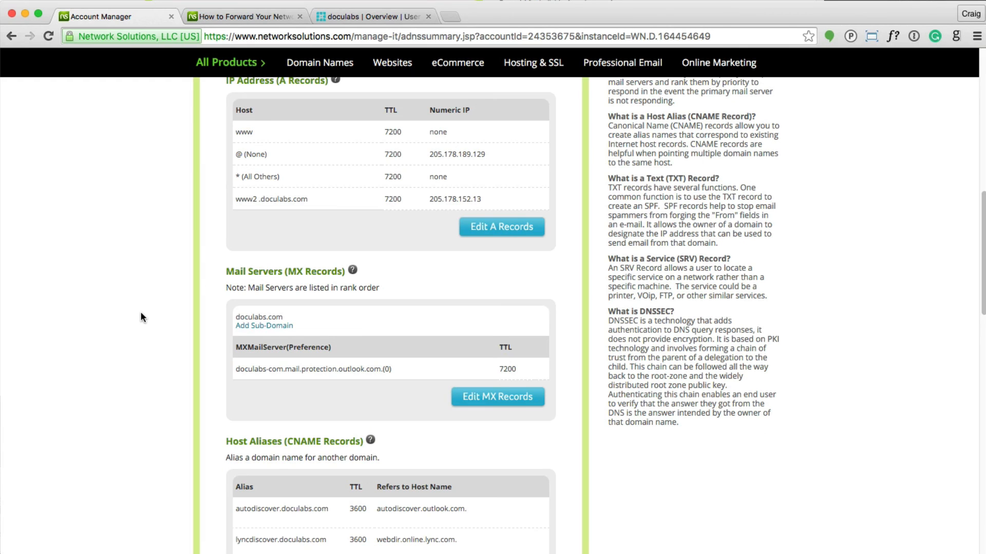
scroll(down, 3)
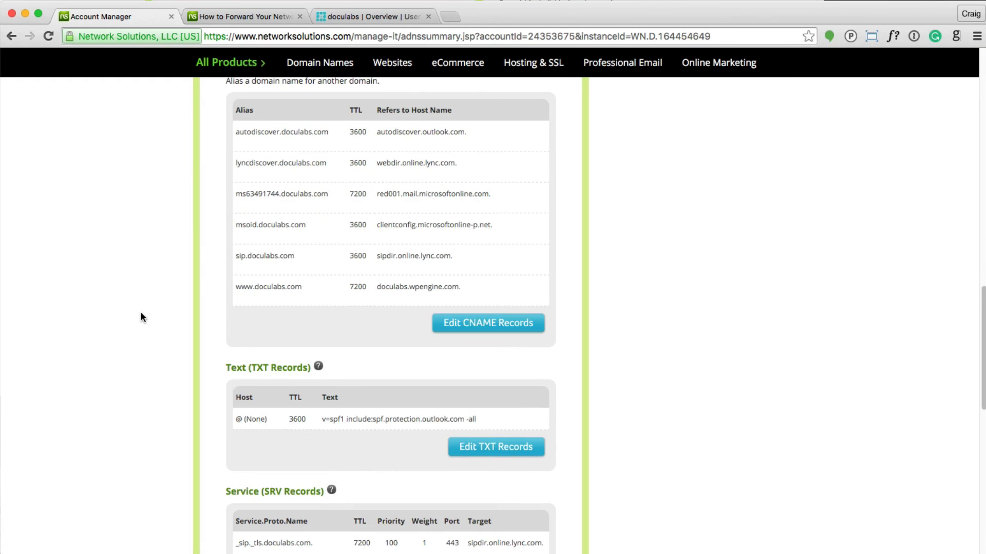
double_click(269, 287)
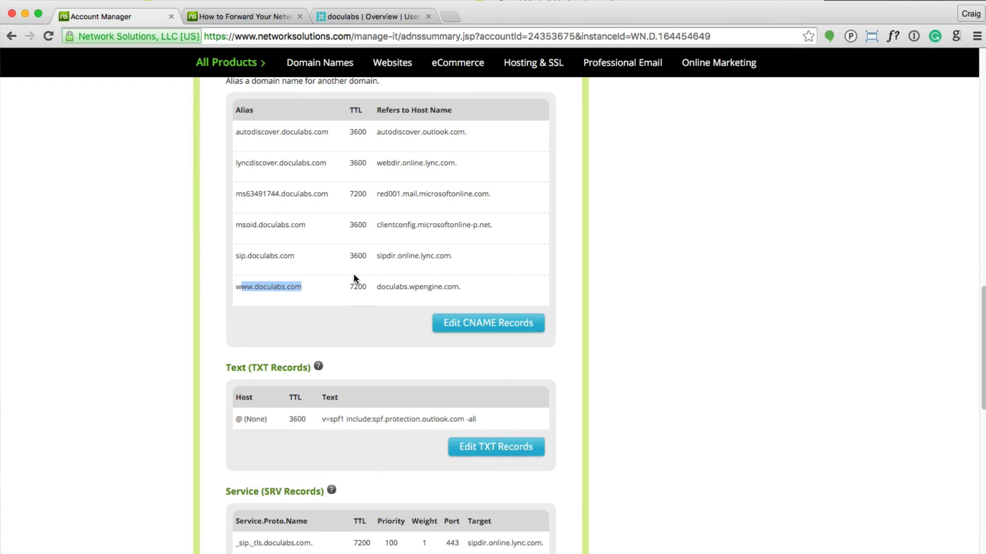